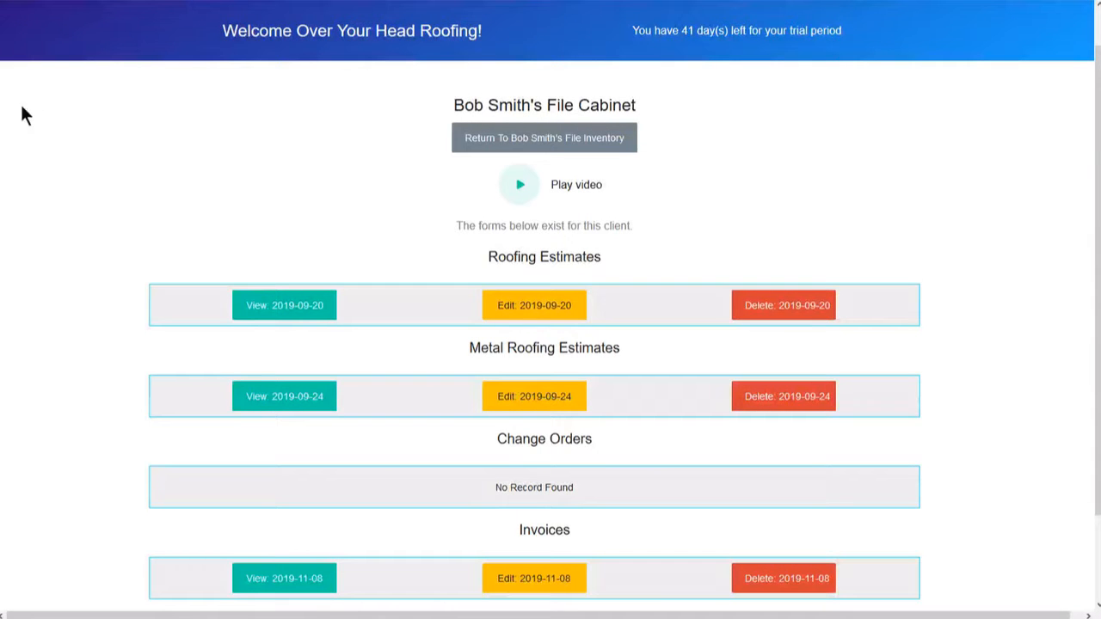
pyautogui.moveTo(437, 116)
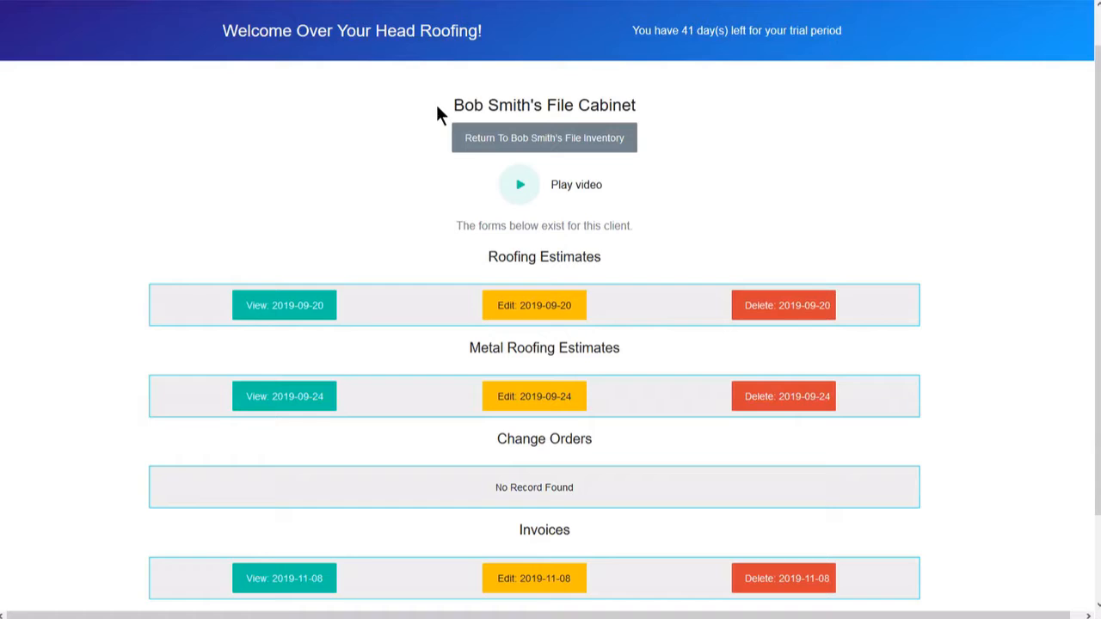
pyautogui.moveTo(156, 136)
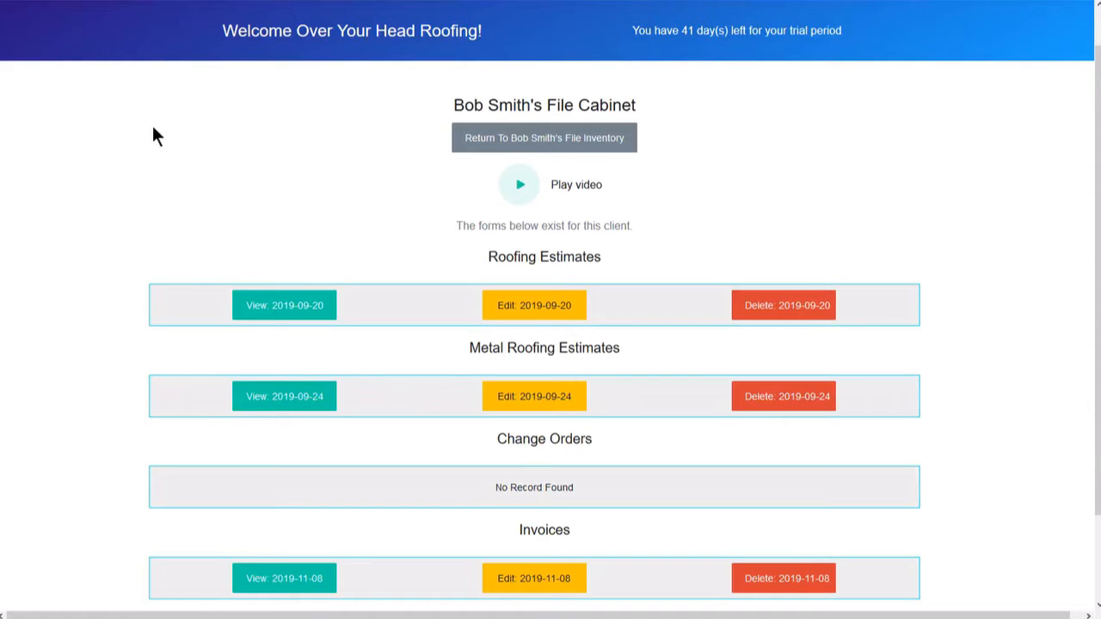
pyautogui.moveTo(126, 316)
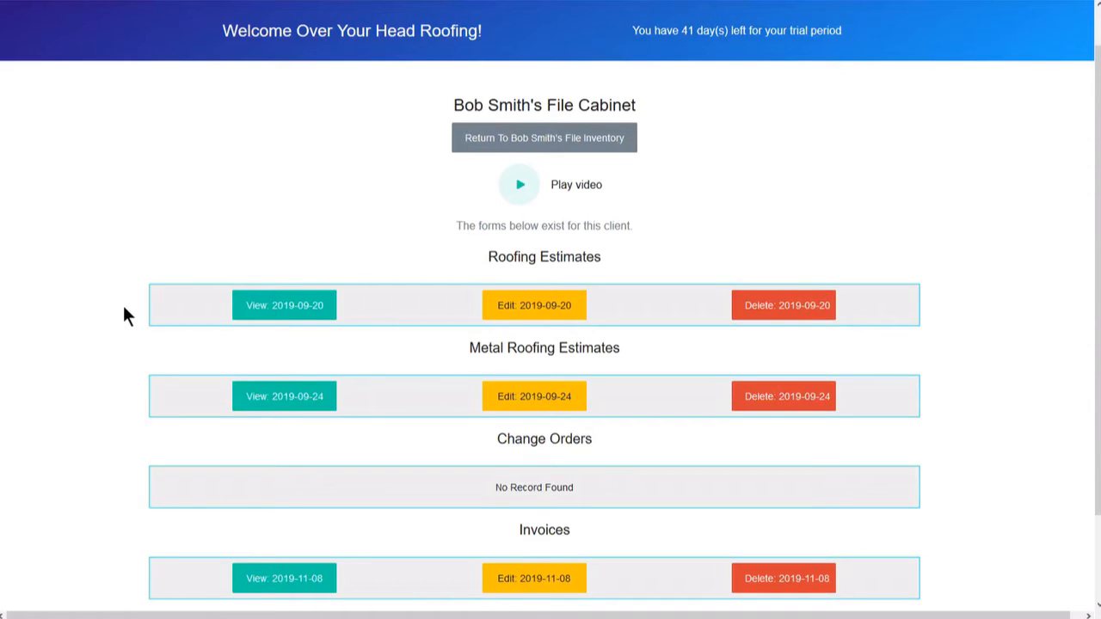
pyautogui.moveTo(112, 451)
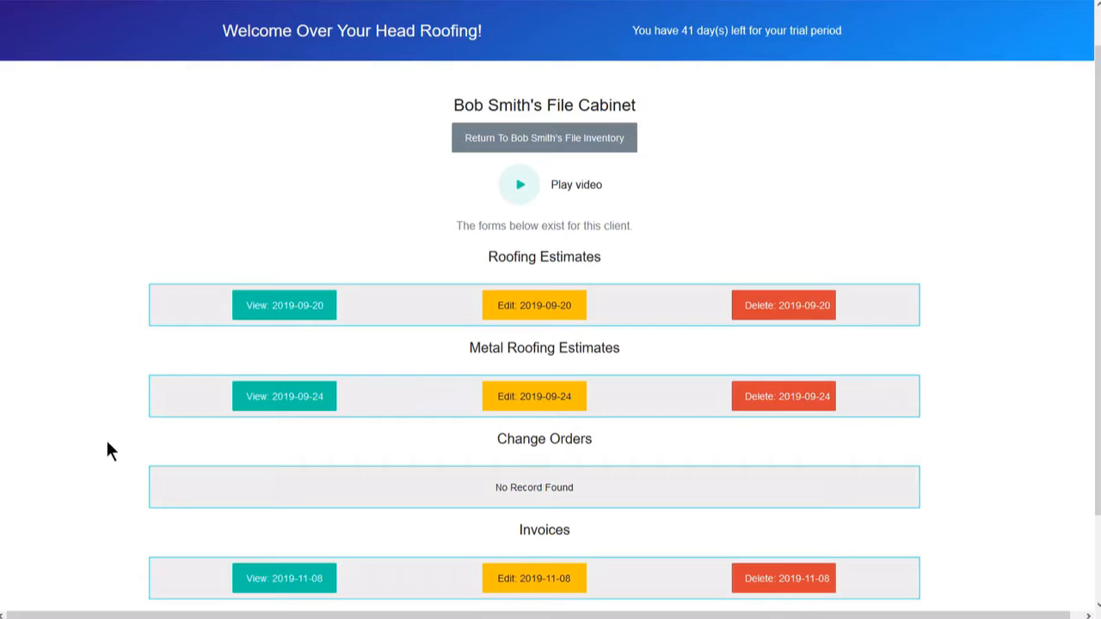
pyautogui.moveTo(120, 575)
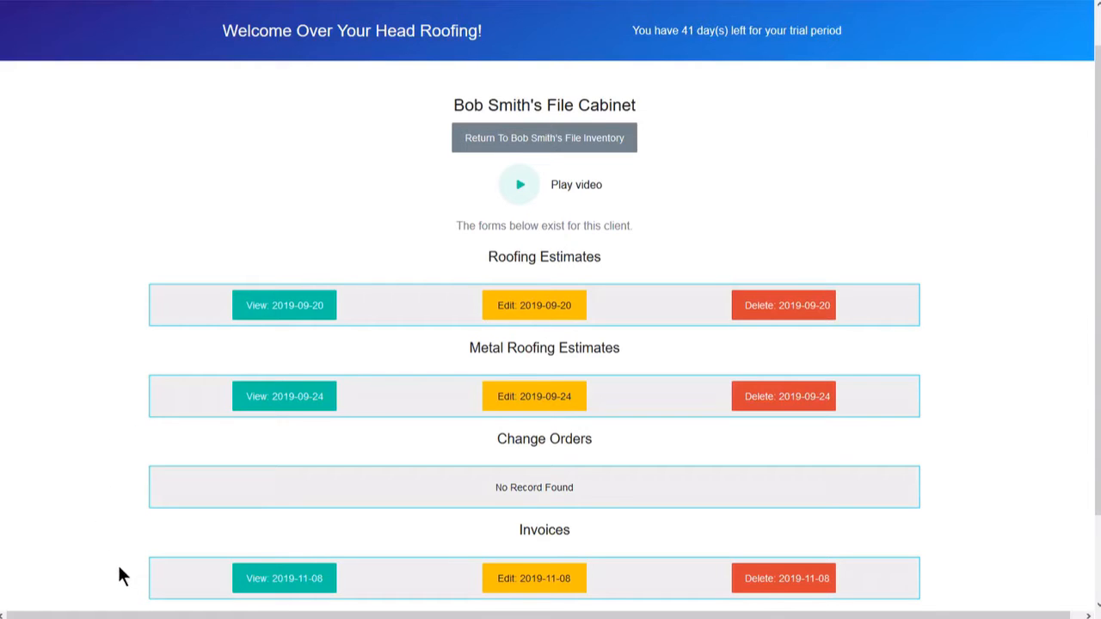
pyautogui.moveTo(133, 494)
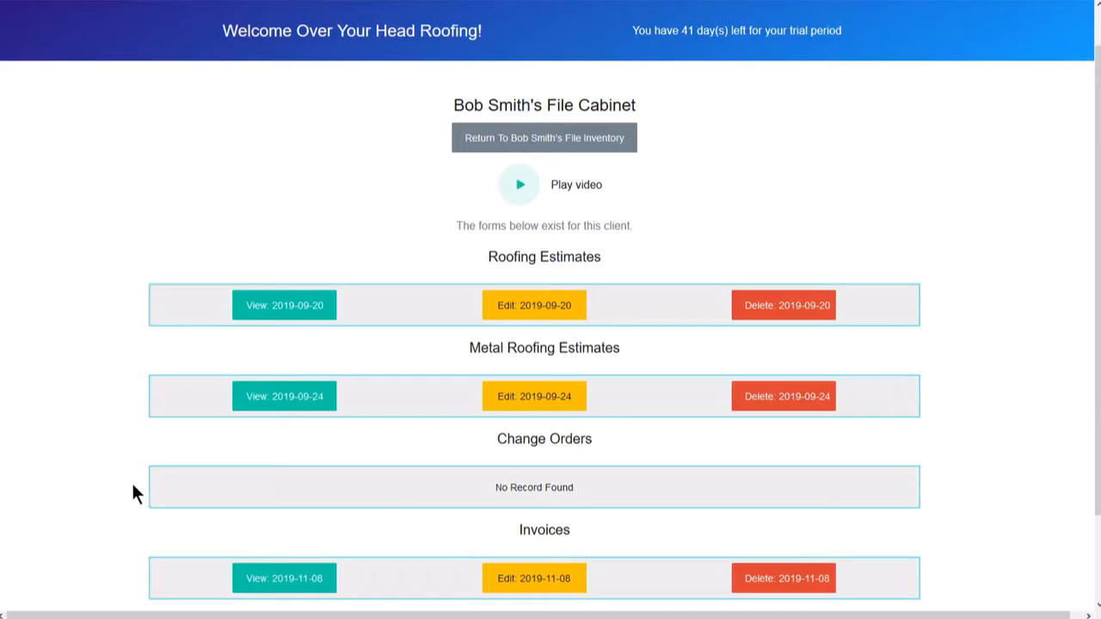
pyautogui.moveTo(194, 349)
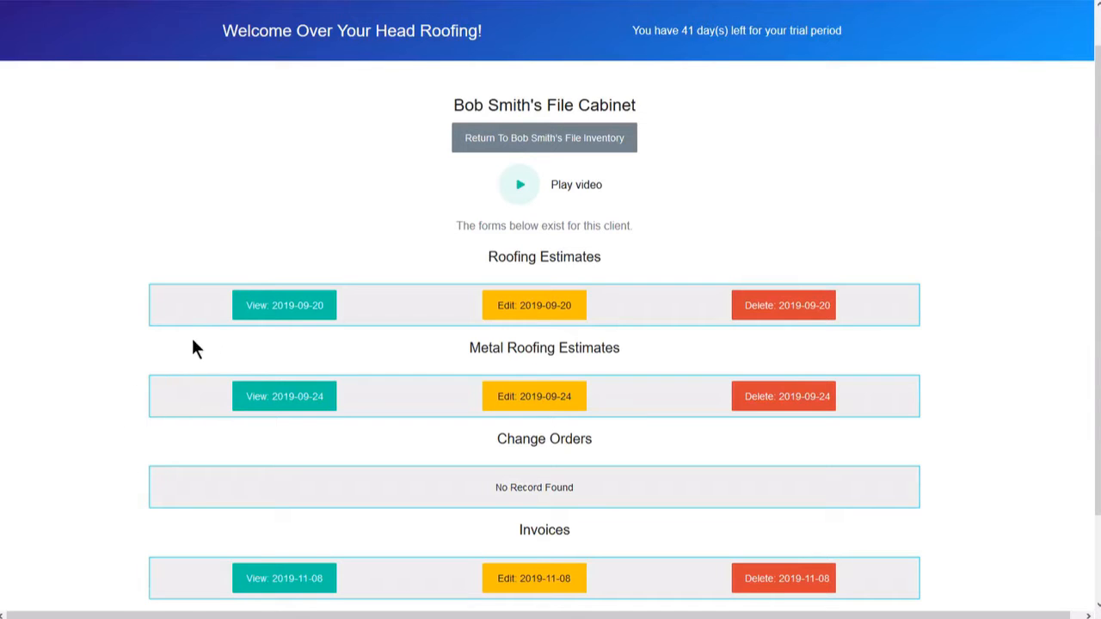
pyautogui.moveTo(551, 336)
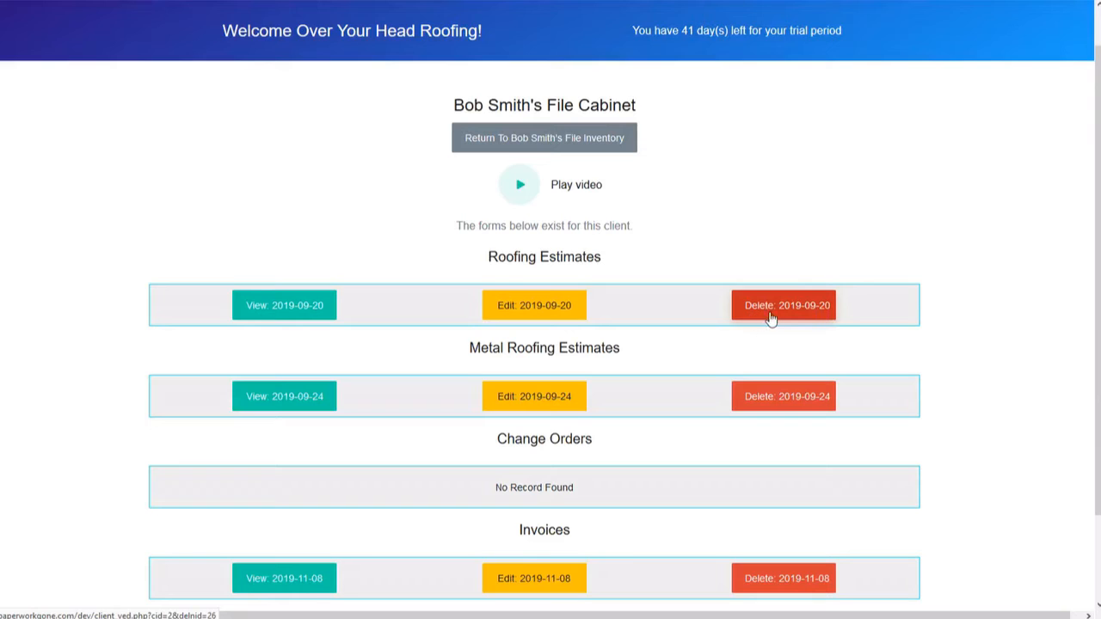
pyautogui.moveTo(721, 357)
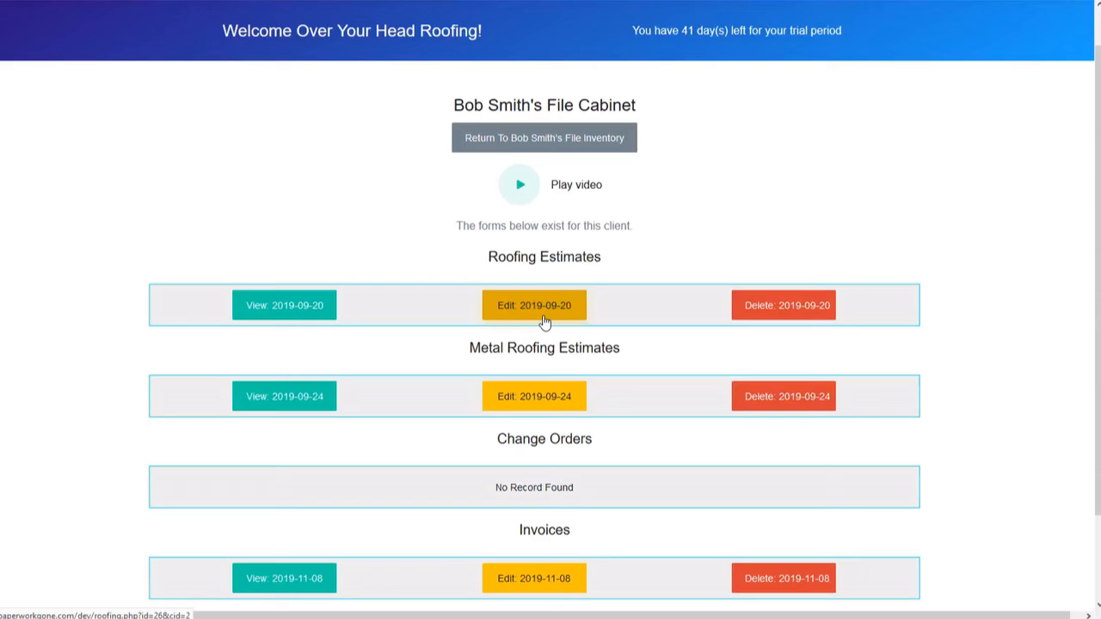
pyautogui.moveTo(650, 355)
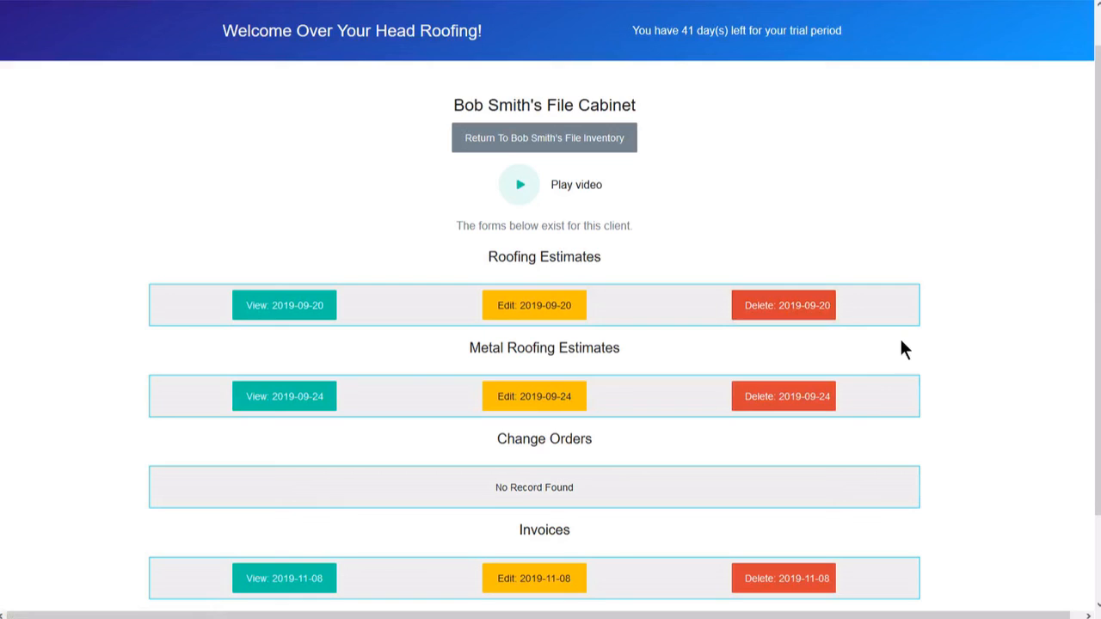
pyautogui.moveTo(843, 86)
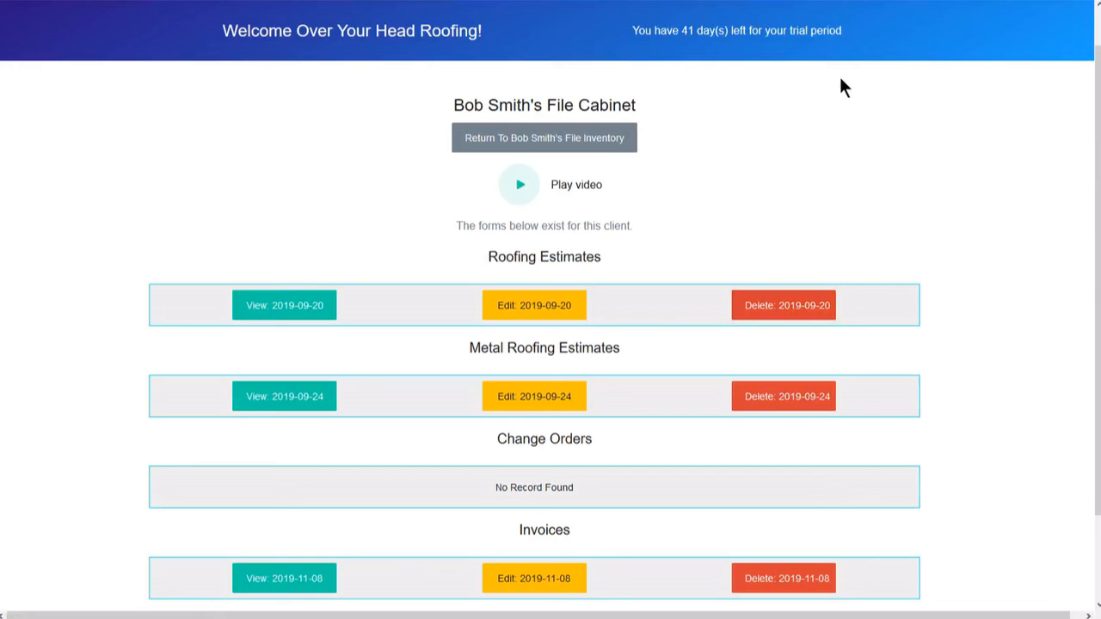
pyautogui.moveTo(598, 169)
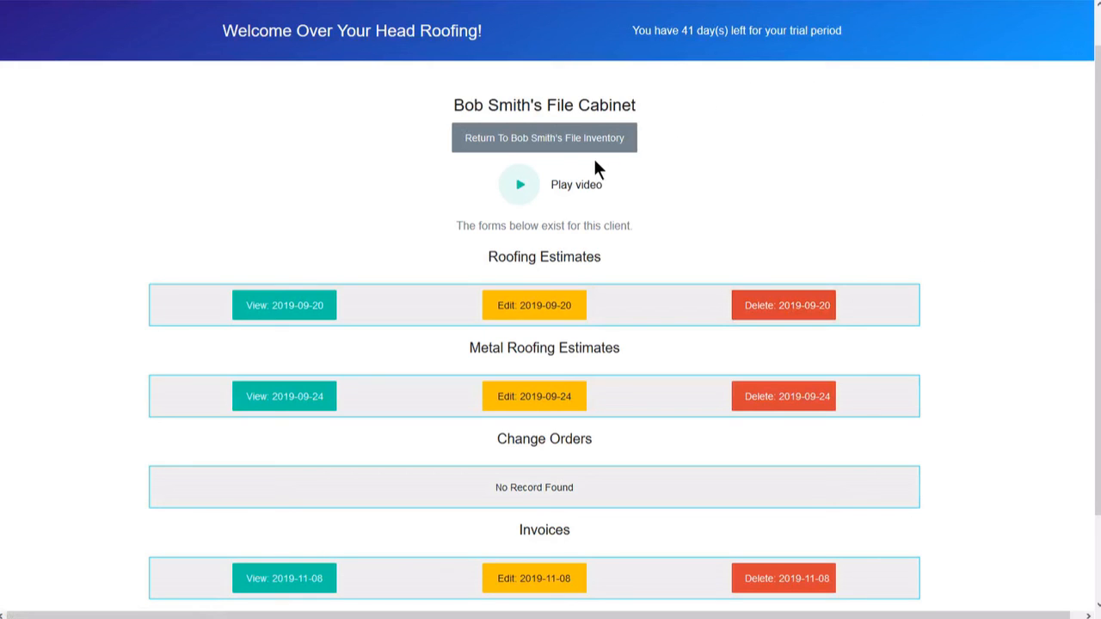
pyautogui.moveTo(544, 138)
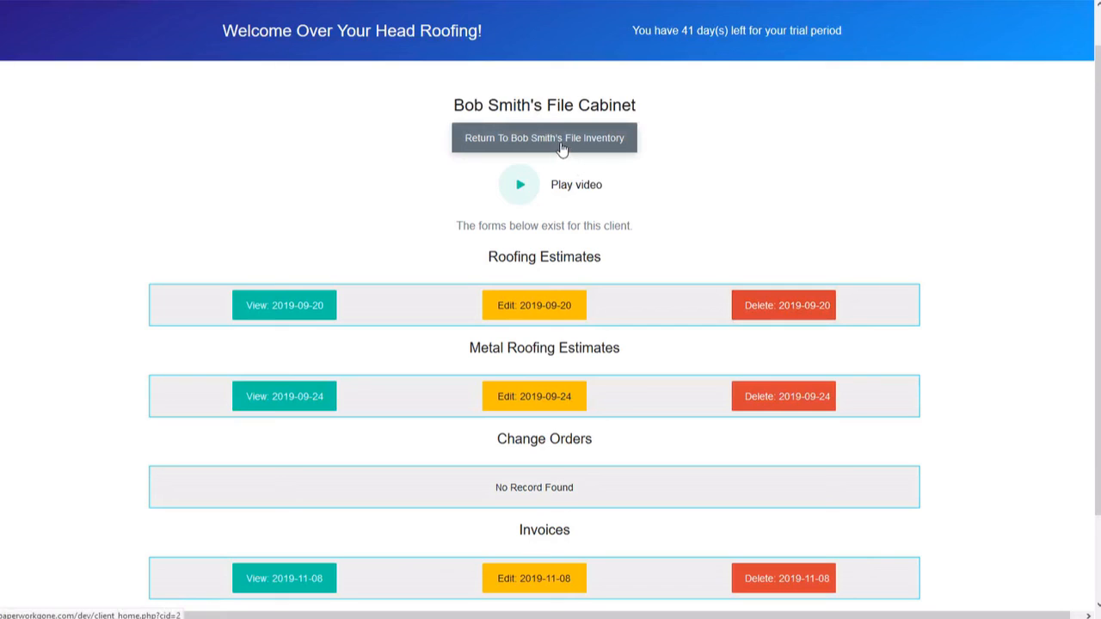